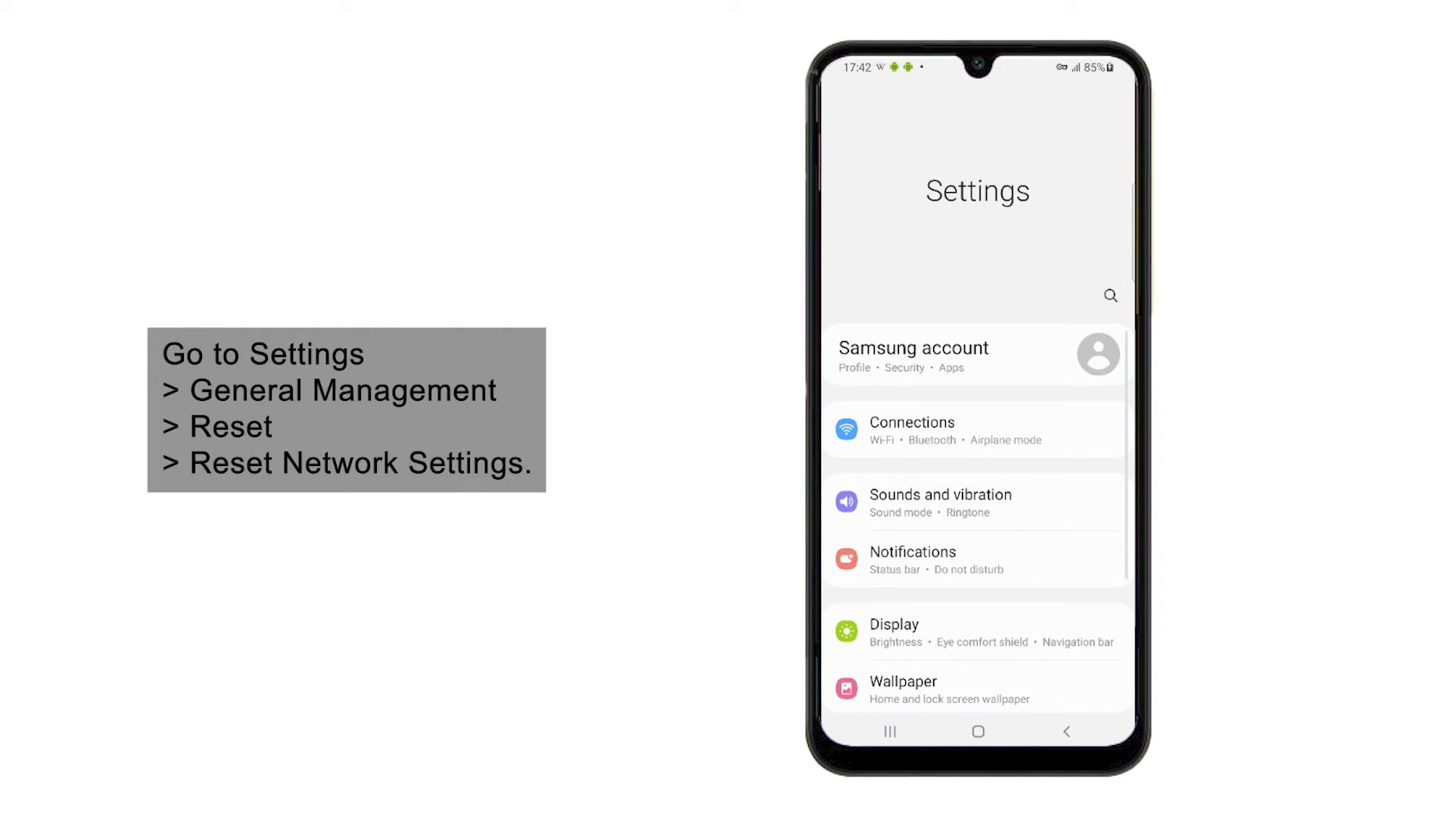
# - Reach Reset under General management and choose Reset network settings
pyautogui.scroll(-3)
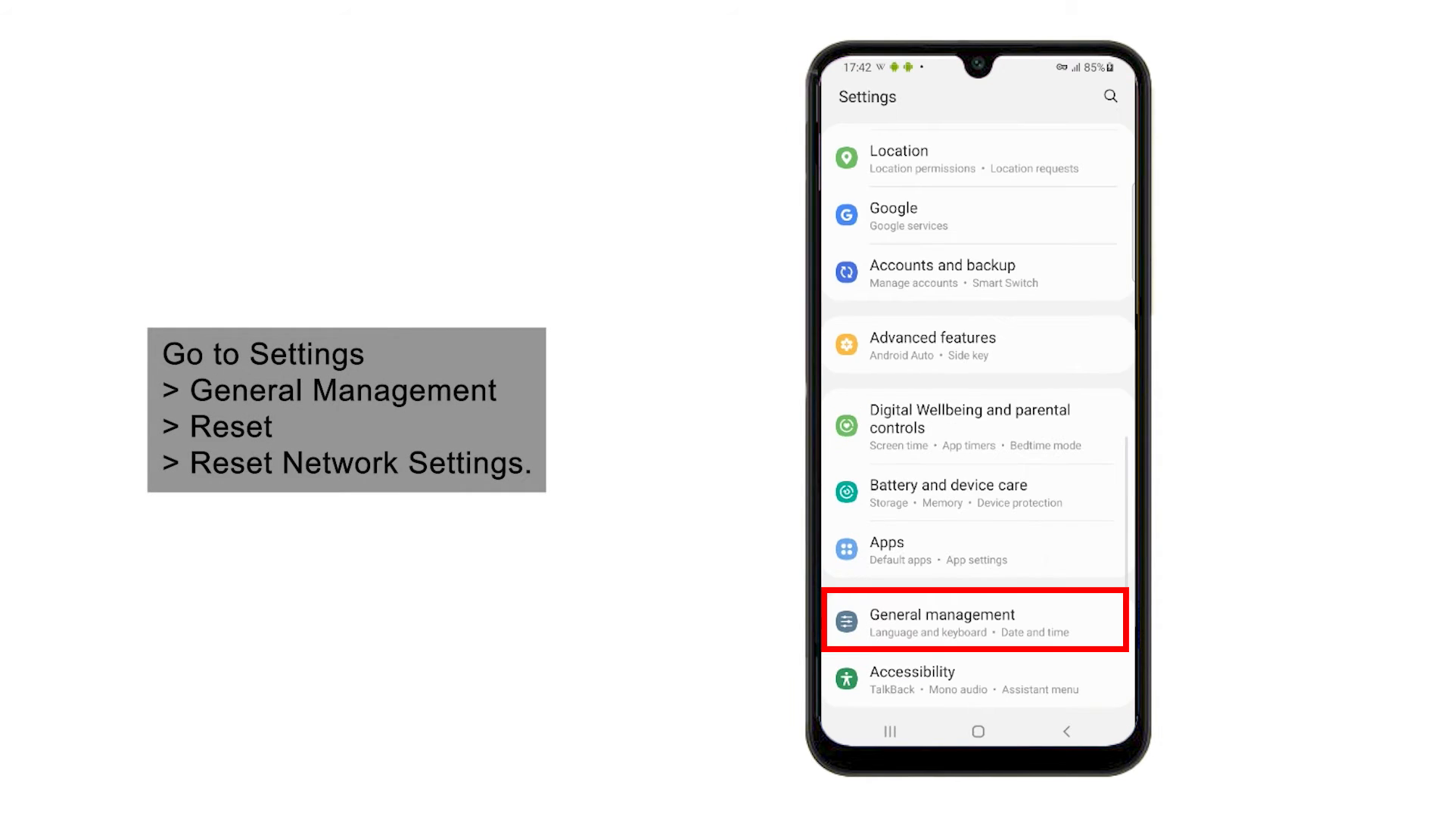
pyautogui.click(941, 619)
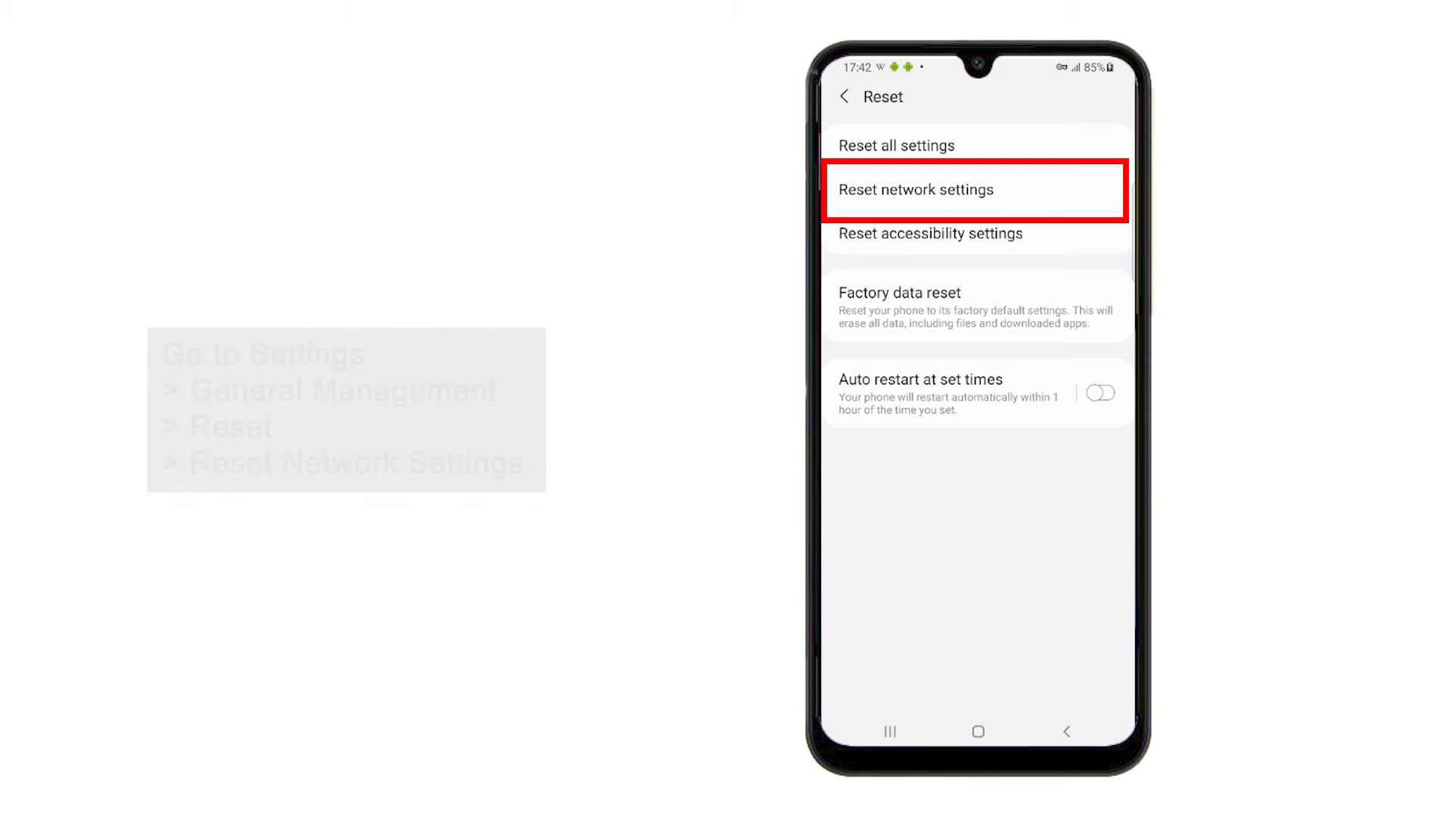
pyautogui.click(916, 191)
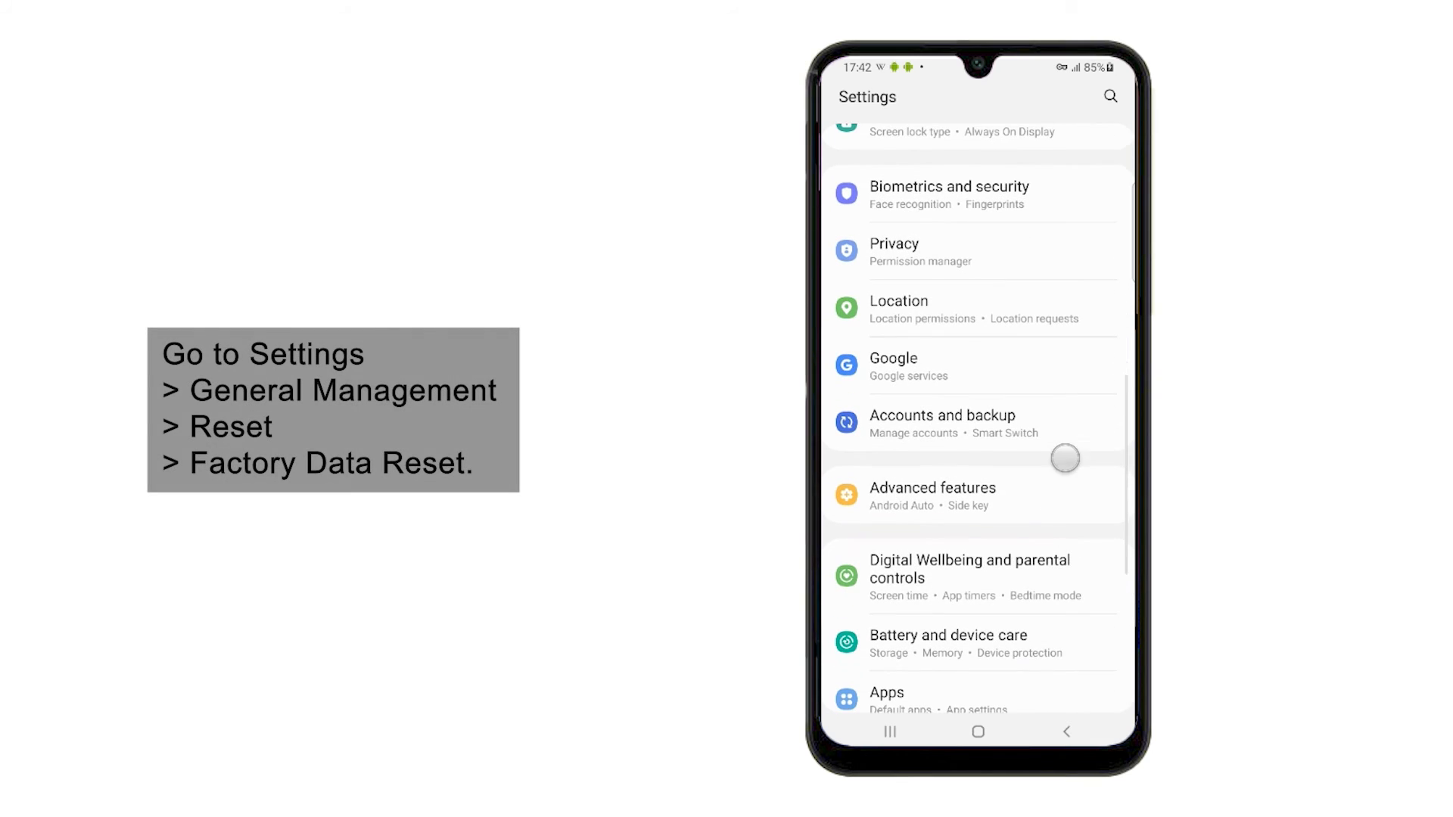
# - Reach Factory data reset under General management and confirm past the erase warning
pyautogui.scroll(-3)
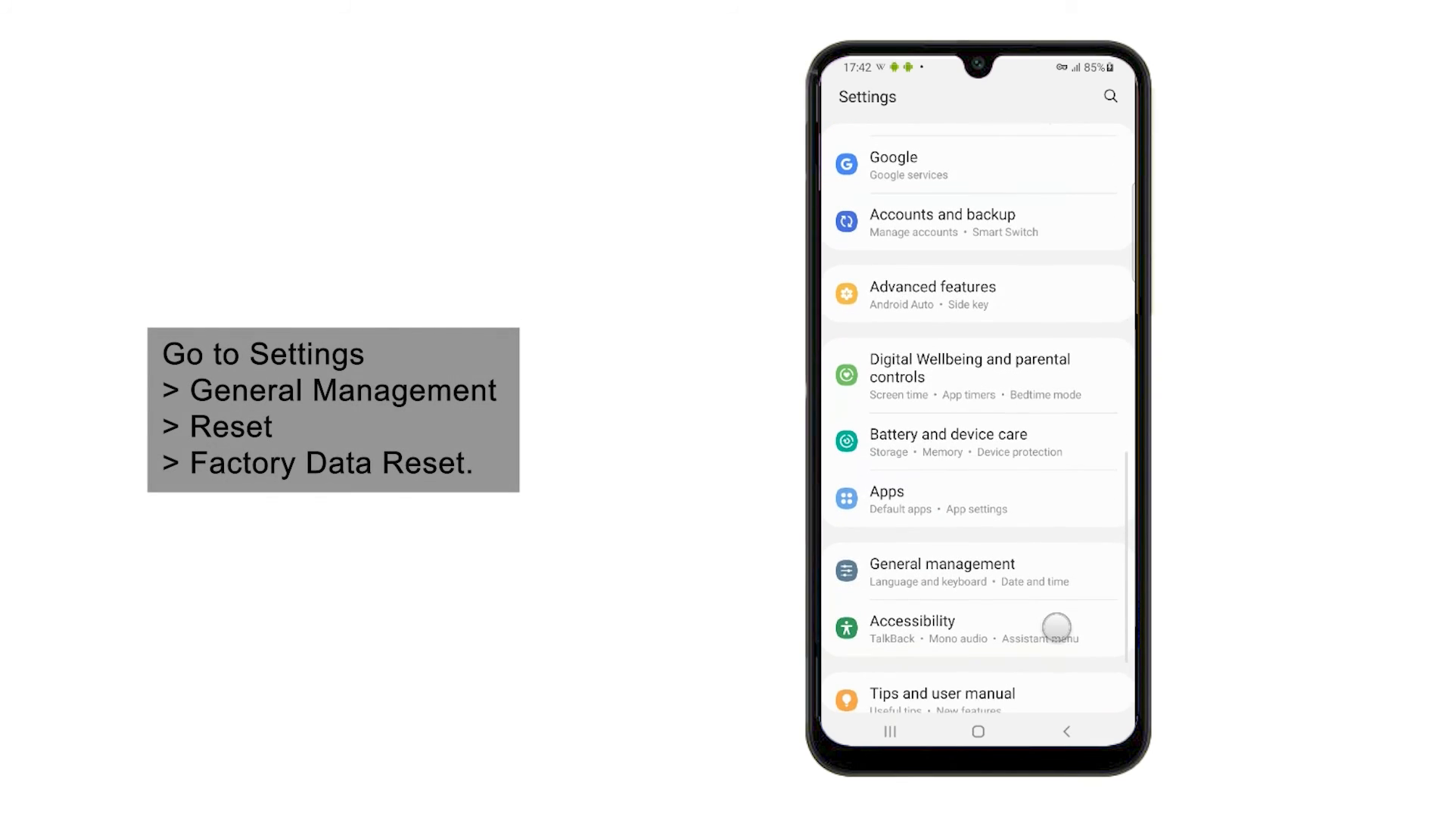
pyautogui.click(942, 572)
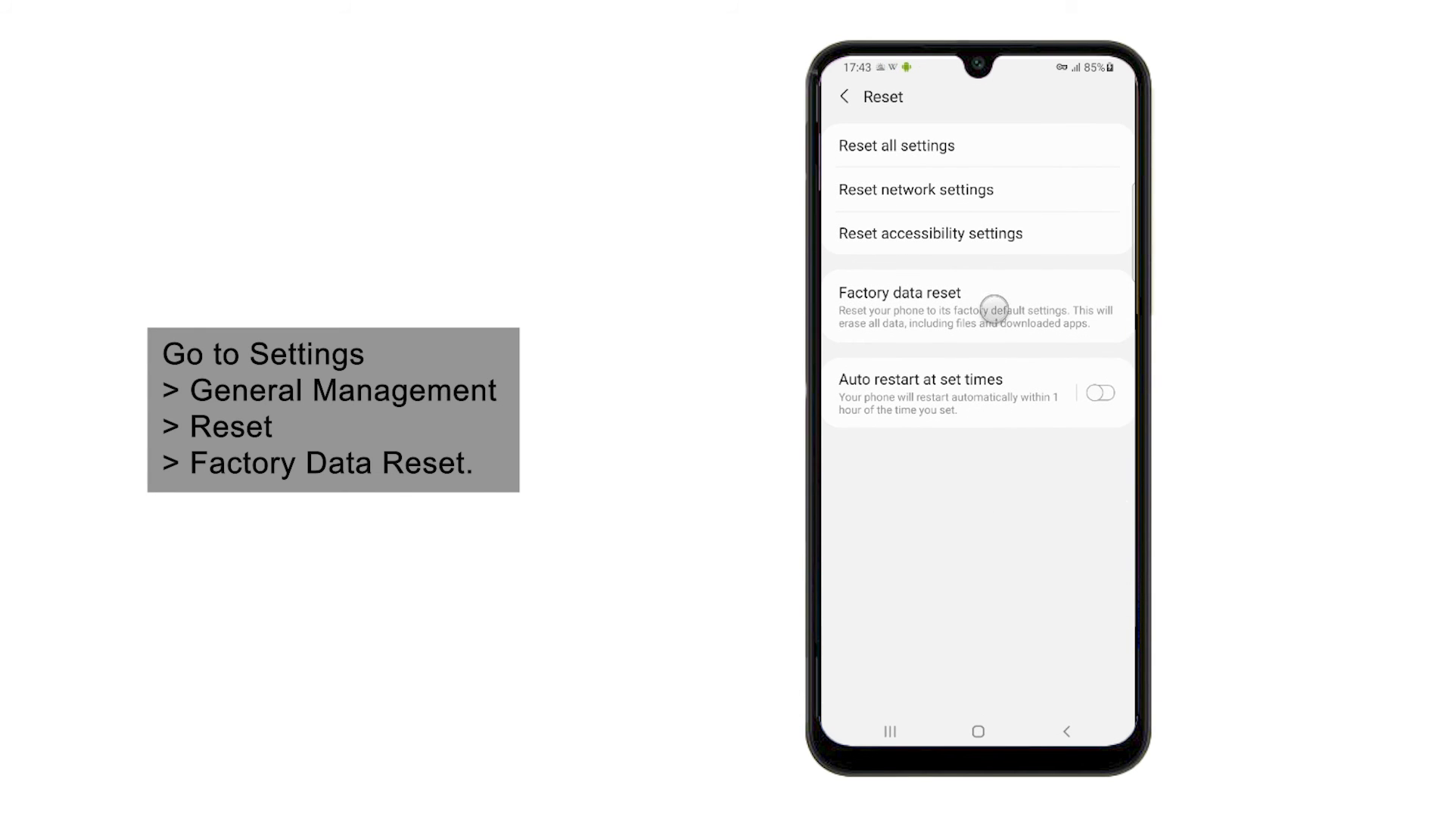
pyautogui.click(897, 292)
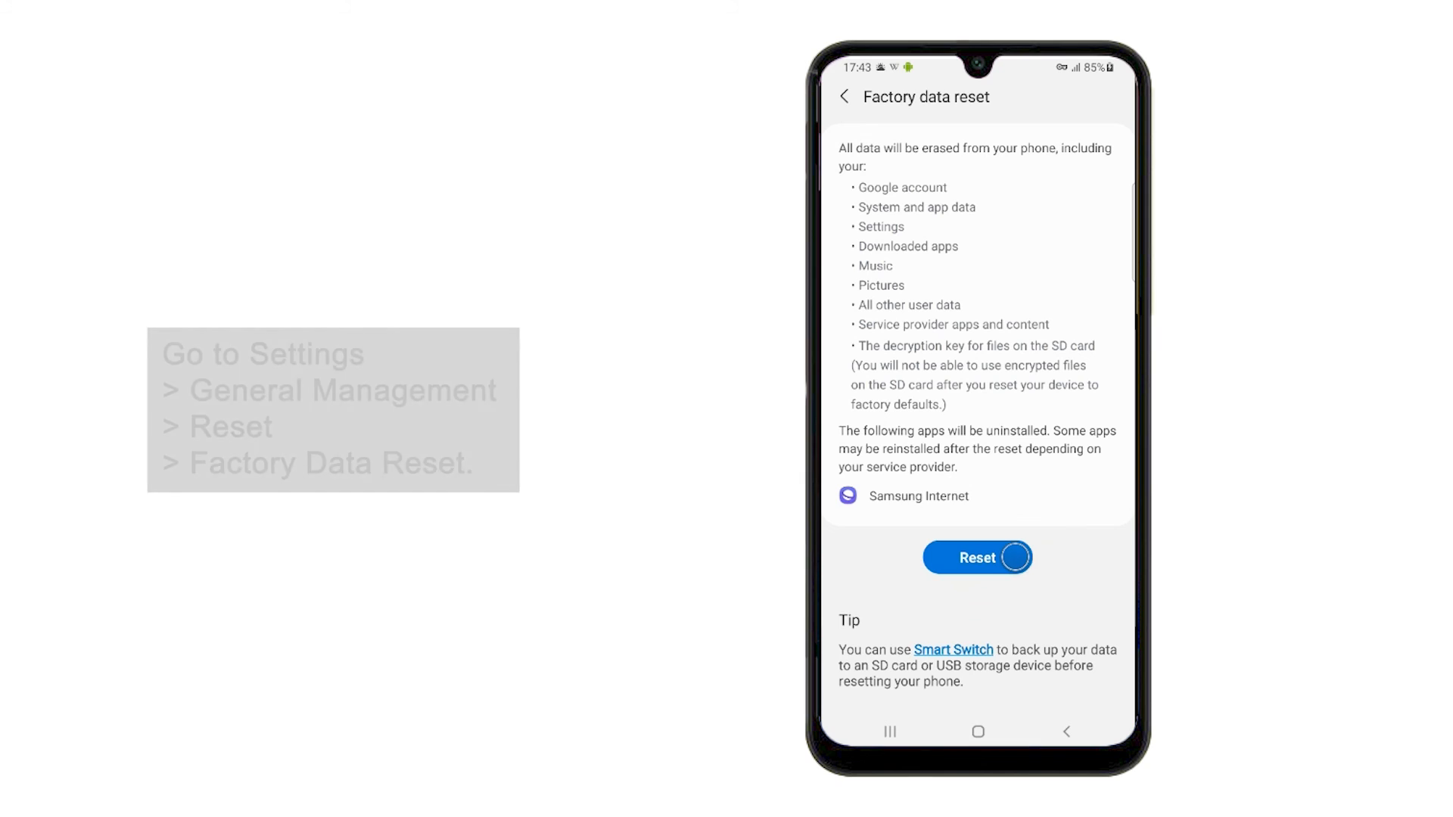
pyautogui.click(976, 557)
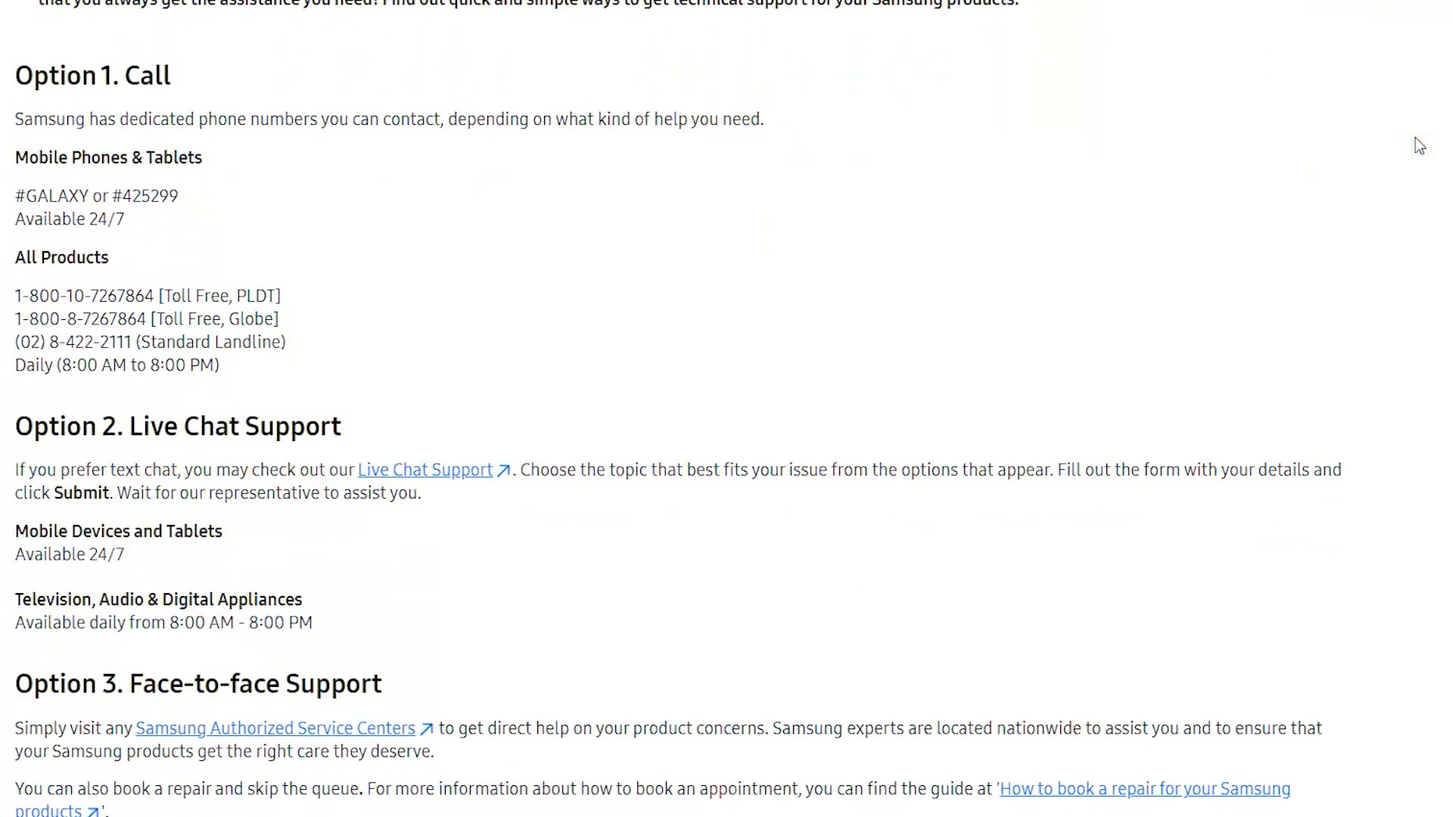
pyautogui.scroll(-3)
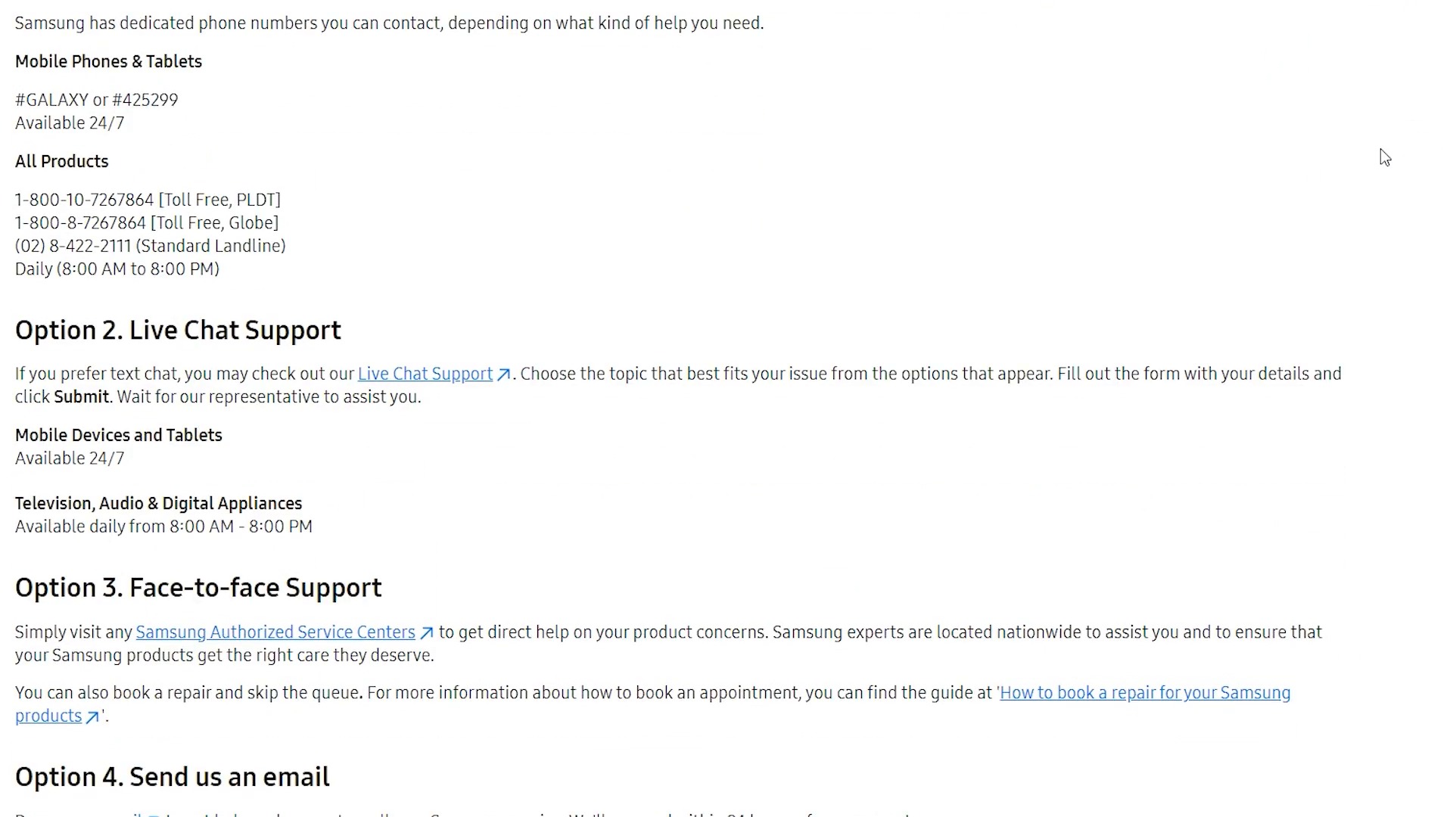
pyautogui.scroll(-3)
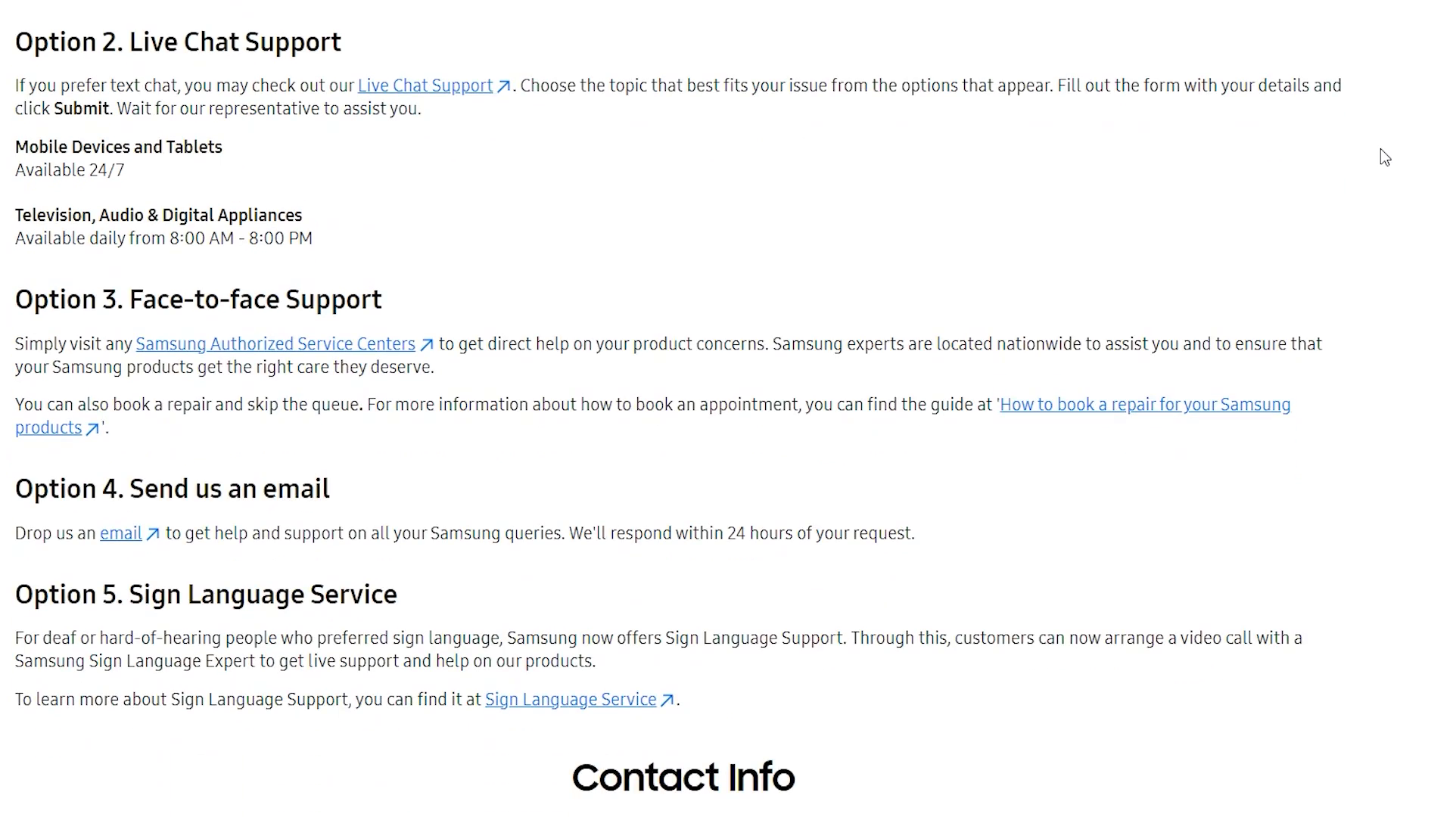